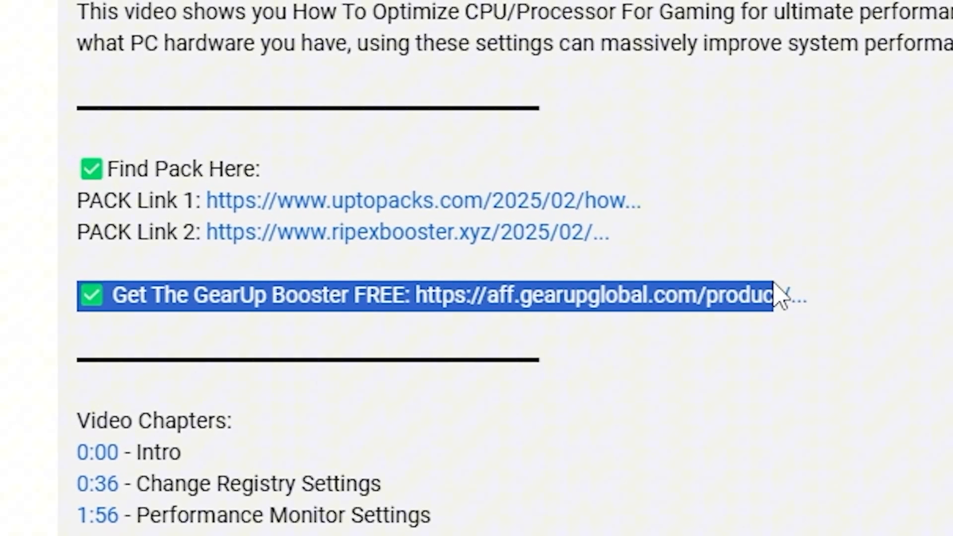
- Visit the GearUP Booster Windows download page in Chrome, then launch Registry Editor
{"action": "left_click", "coordinate": [426, 295]}
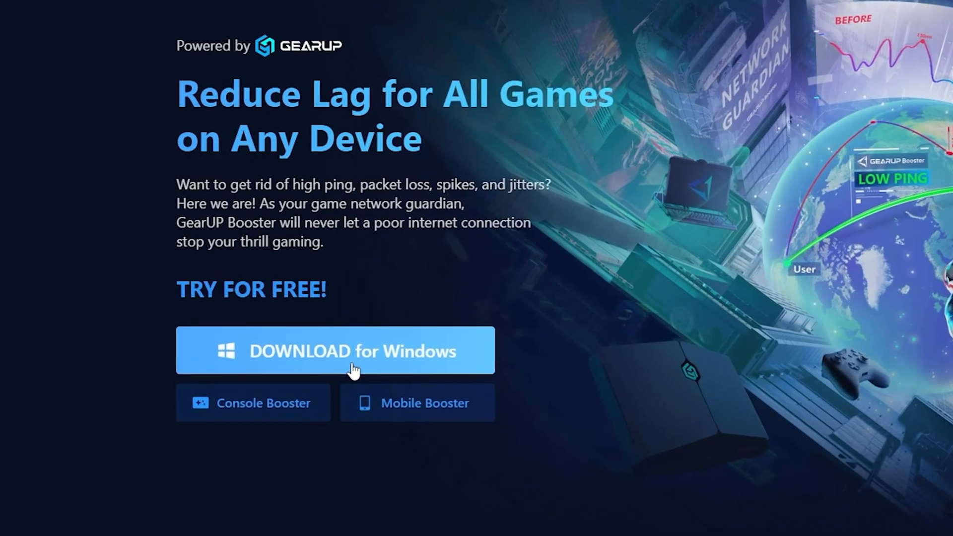
{"action": "left_click", "coordinate": [9, 526]}
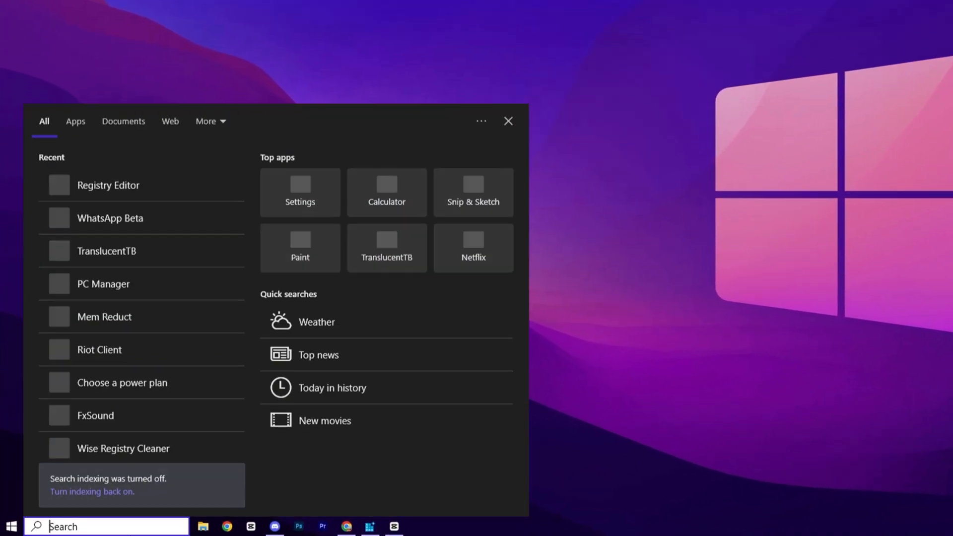
{"action": "mouse_move", "coordinate": [161, 188]}
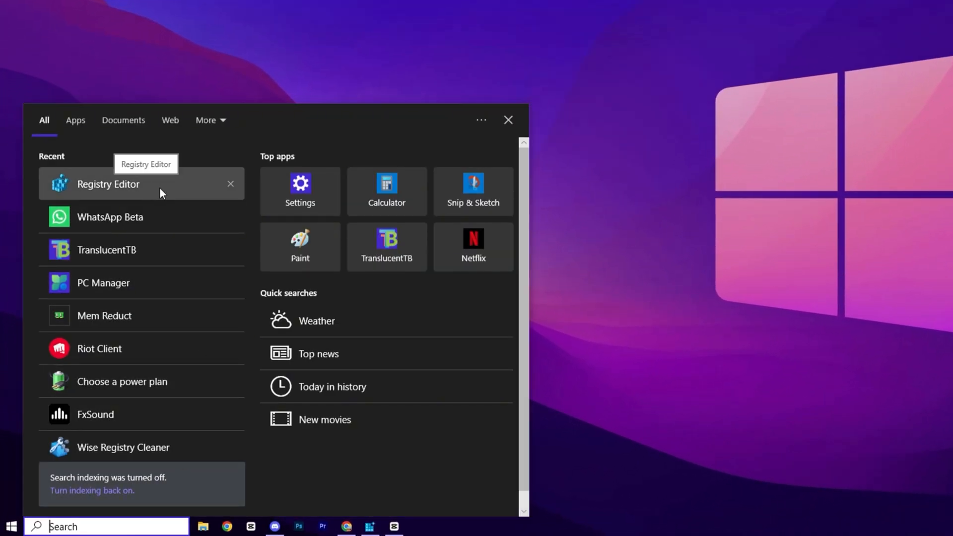
{"action": "left_click", "coordinate": [108, 184]}
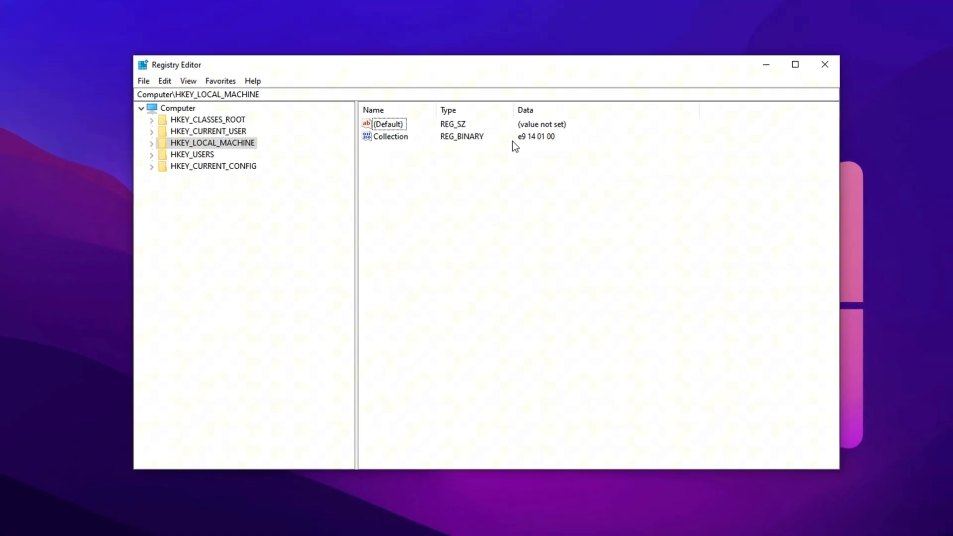
{"action": "mouse_move", "coordinate": [393, 175]}
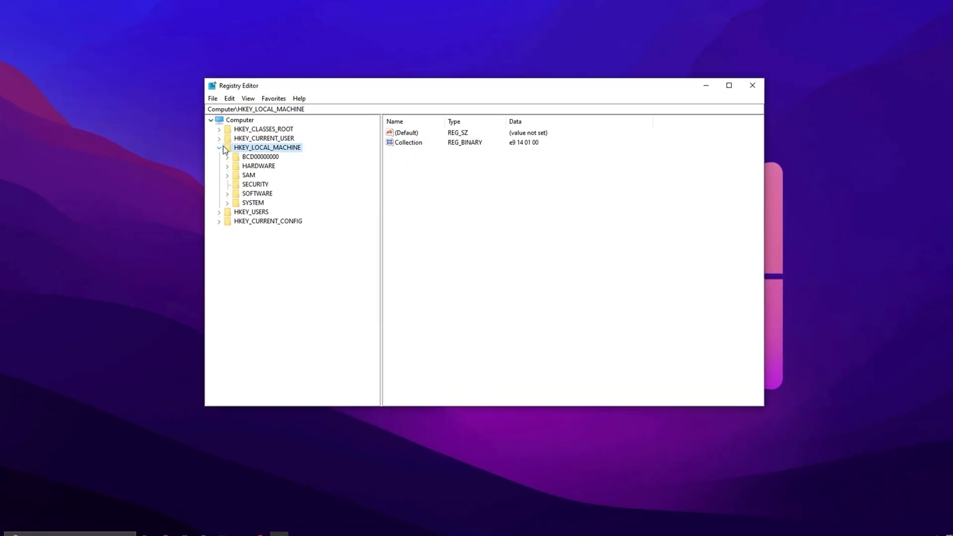
- Under SYSTEM\CurrentControlSet\Control\PriorityControl, set Win32PrioritySeparation to hex 26 (38)
{"action": "left_click", "coordinate": [218, 202]}
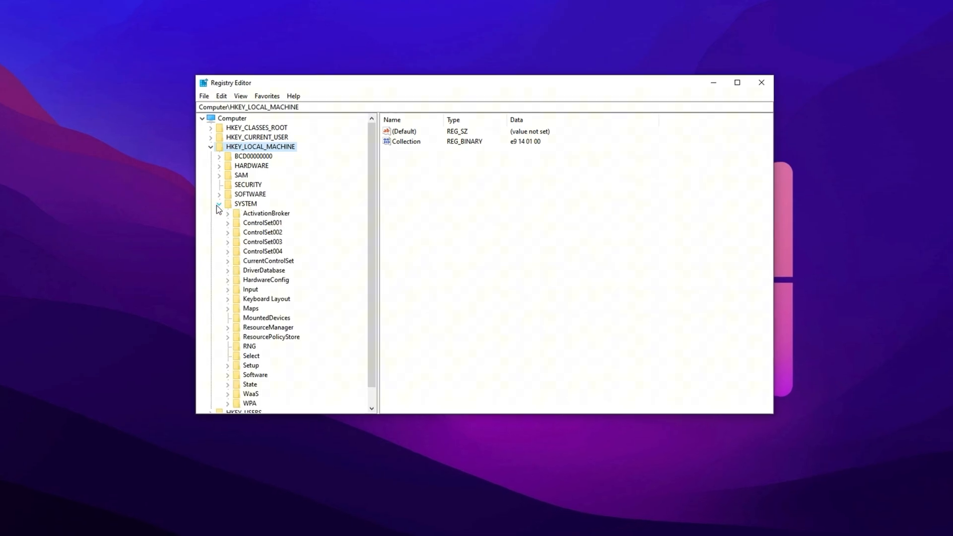
{"action": "left_click", "coordinate": [268, 260]}
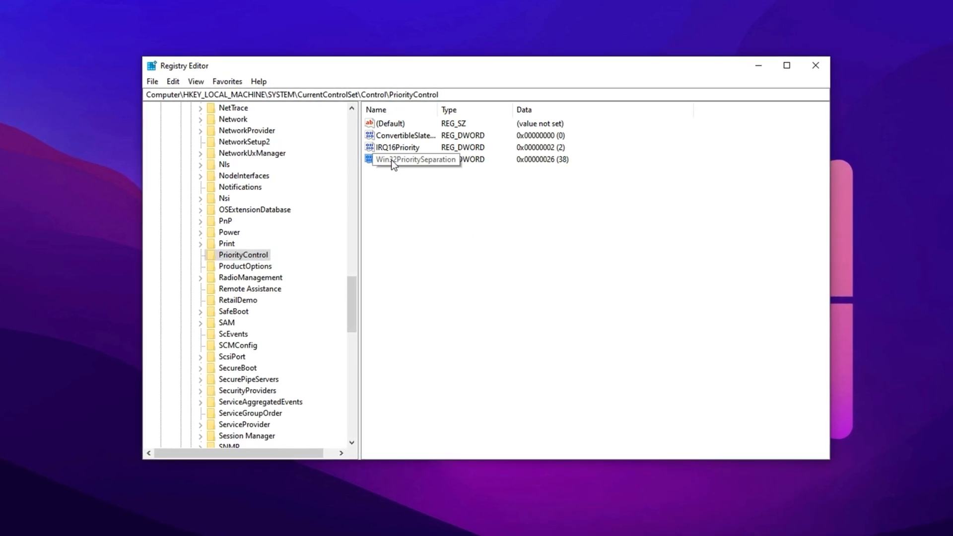
{"action": "double_click", "coordinate": [415, 159]}
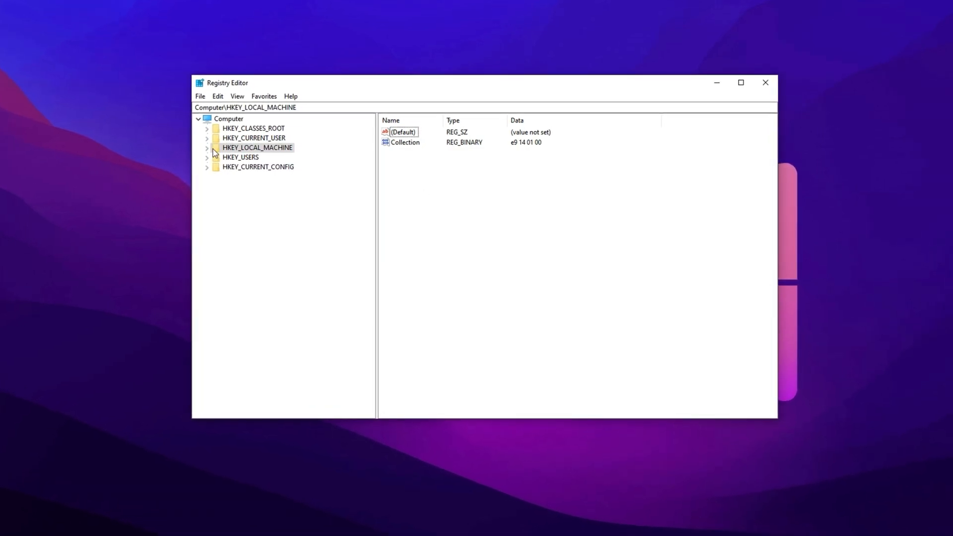
- Add a MaxPreRenderedFrames DWORD with data 1 to WOW6432Node\Microsoft\Direct3D
{"action": "left_click", "coordinate": [207, 147]}
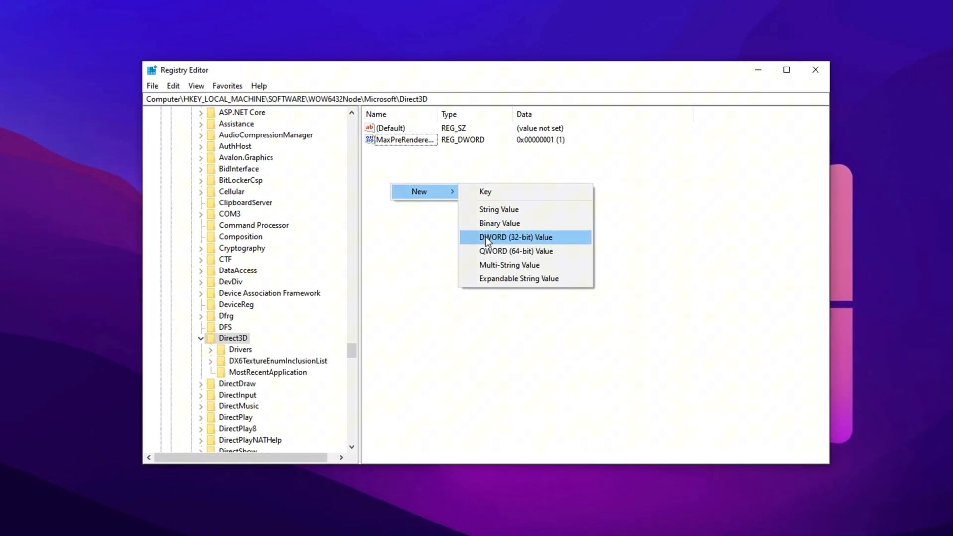
{"action": "left_click", "coordinate": [515, 238]}
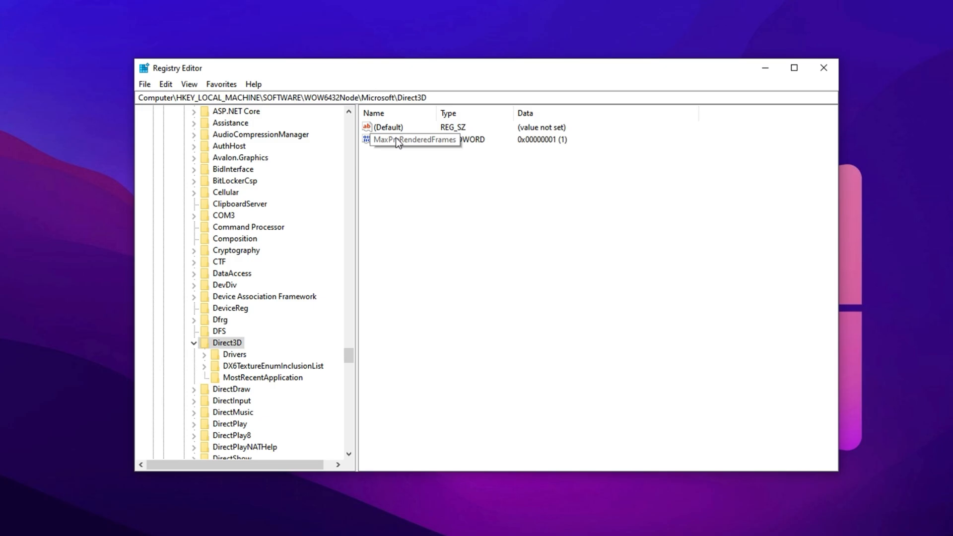
{"action": "double_click", "coordinate": [415, 139]}
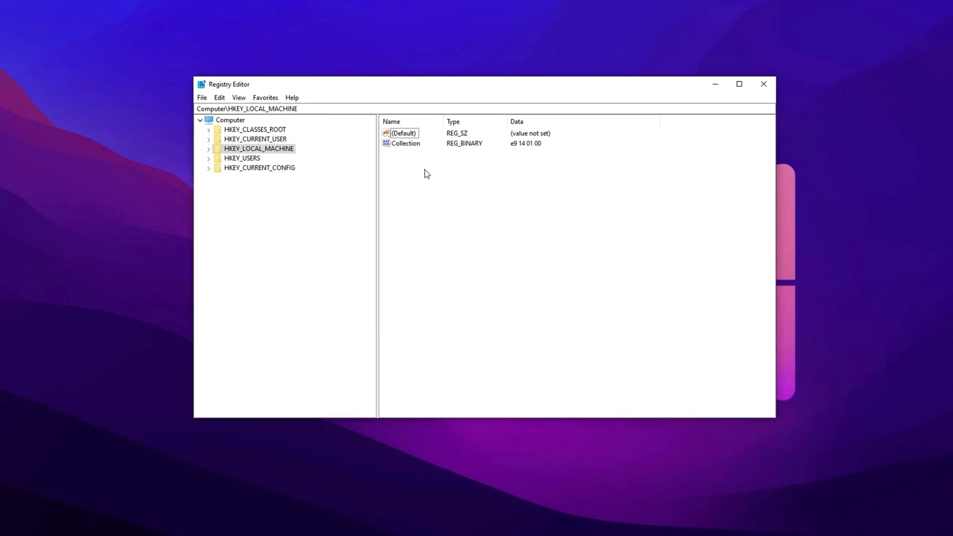
- Open Multimedia\SystemProfile and change the SystemResponsiveness DWORD data to 0
{"action": "left_click", "coordinate": [208, 148]}
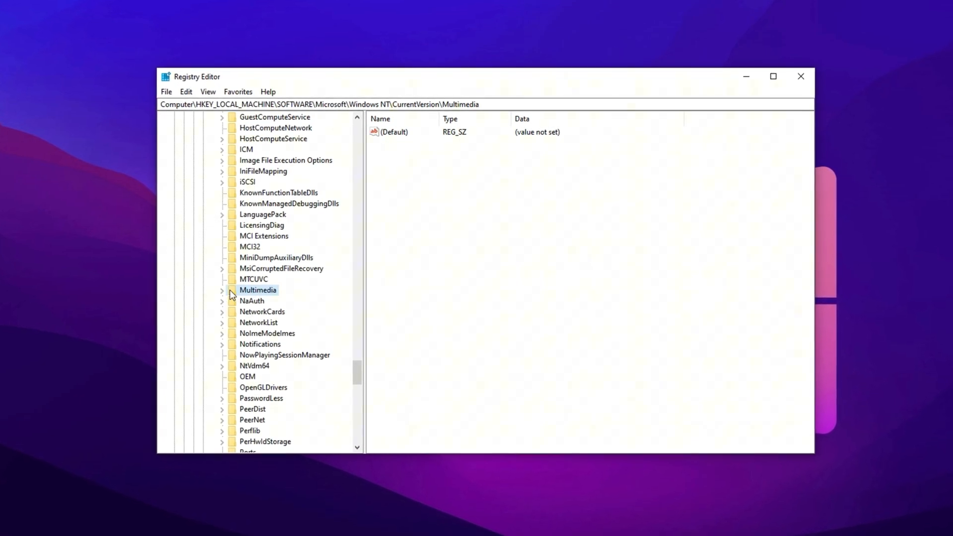
{"action": "left_click", "coordinate": [222, 290]}
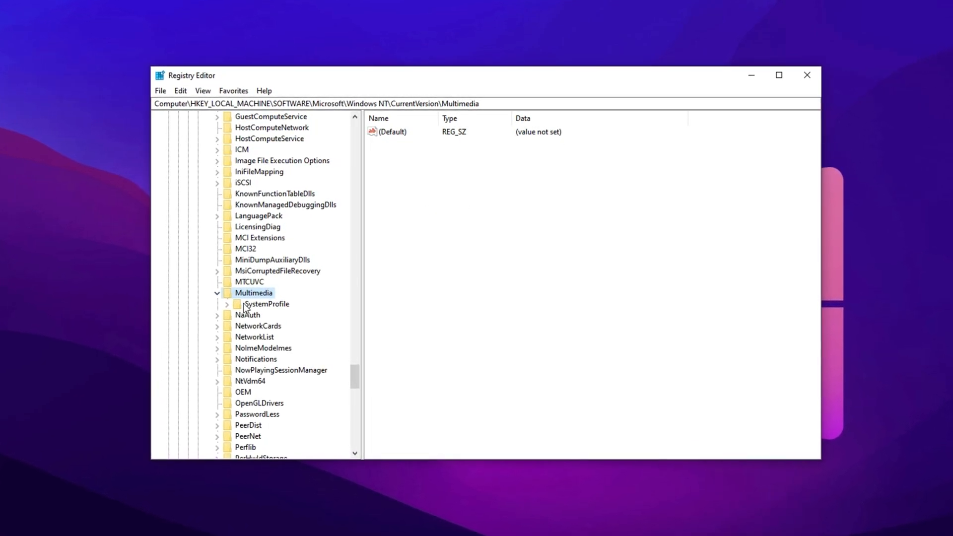
{"action": "left_click", "coordinate": [265, 303]}
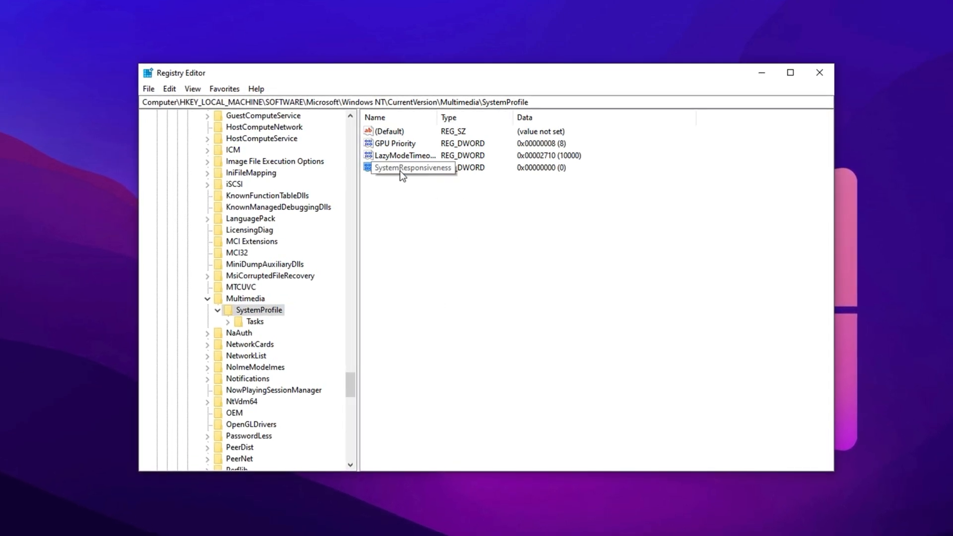
{"action": "double_click", "coordinate": [412, 167]}
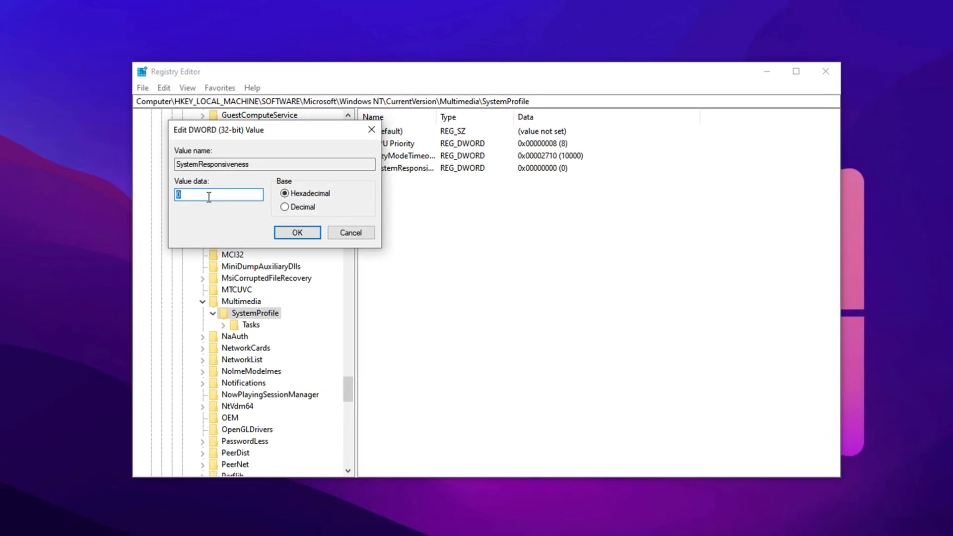
{"action": "left_click", "coordinate": [281, 208]}
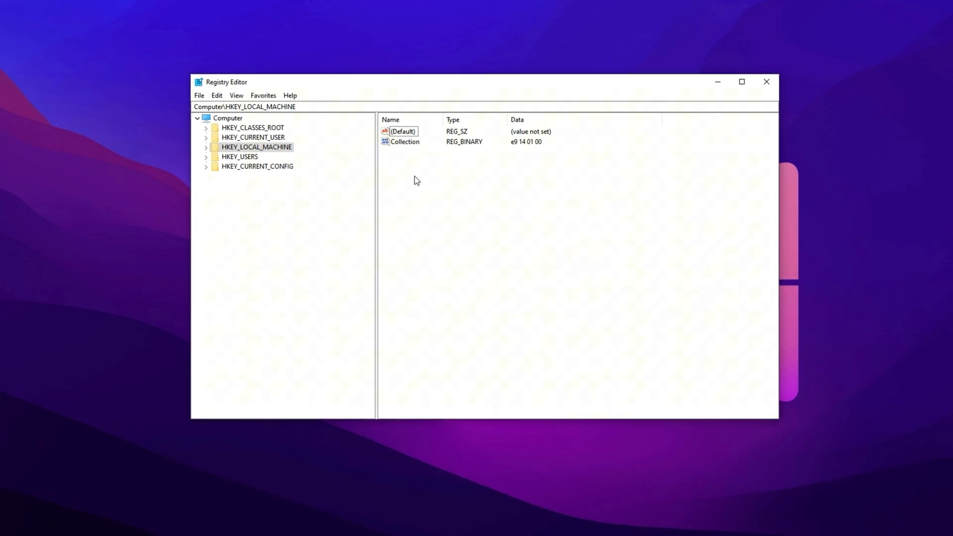
- Browse to the 0cc5b647 processor power setting under PowerSettings and set Attributes to 0
{"action": "left_click", "coordinate": [206, 146]}
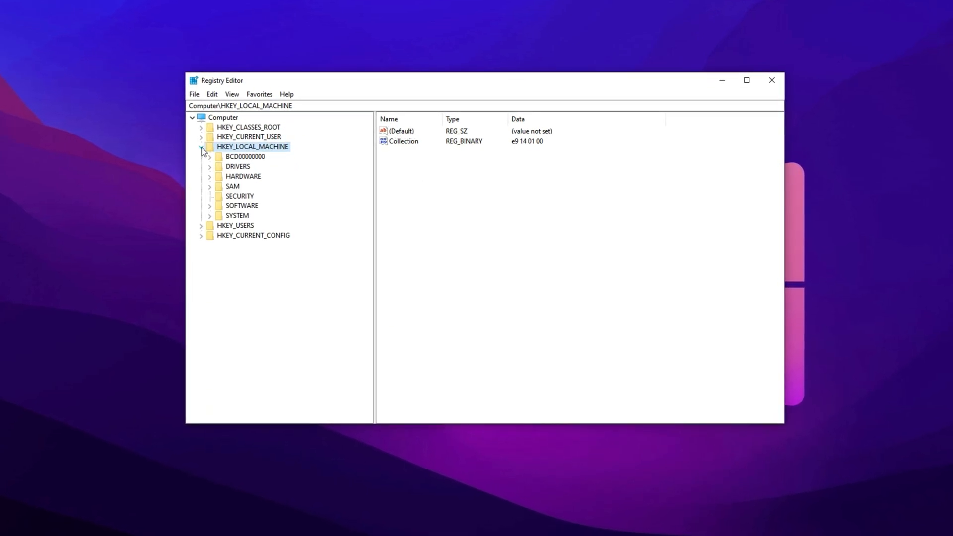
{"action": "left_click", "coordinate": [210, 215]}
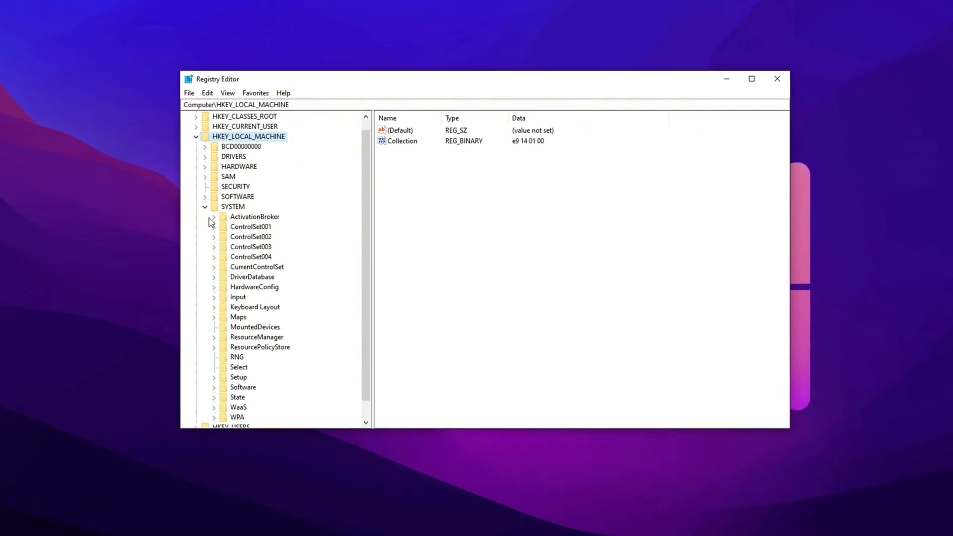
{"action": "left_click", "coordinate": [214, 267]}
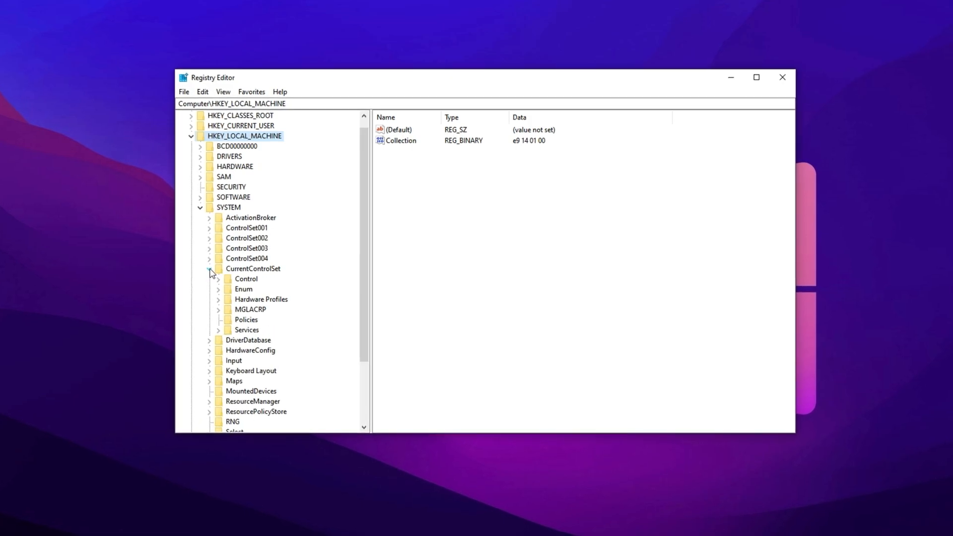
{"action": "scroll", "scroll_direction": "down", "scroll_amount": 3}
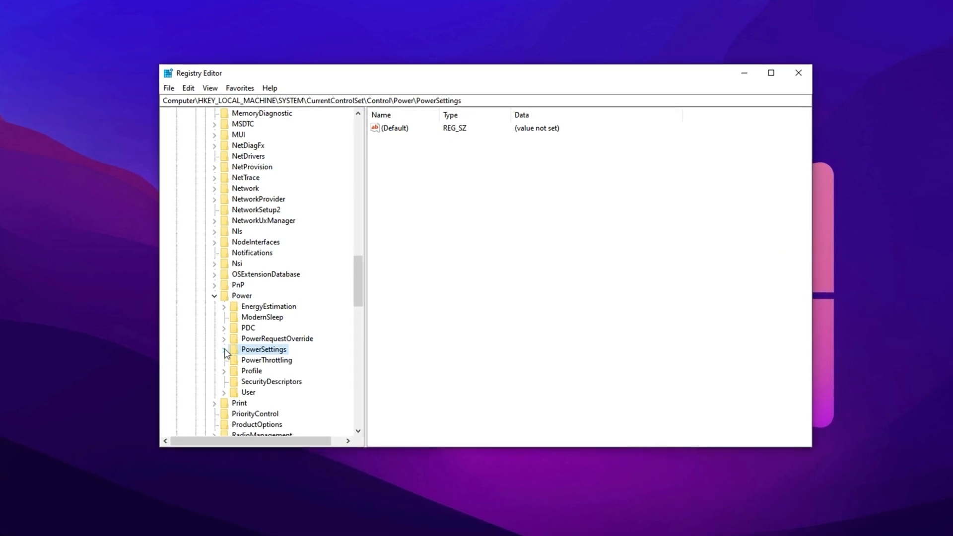
{"action": "left_click", "coordinate": [224, 349]}
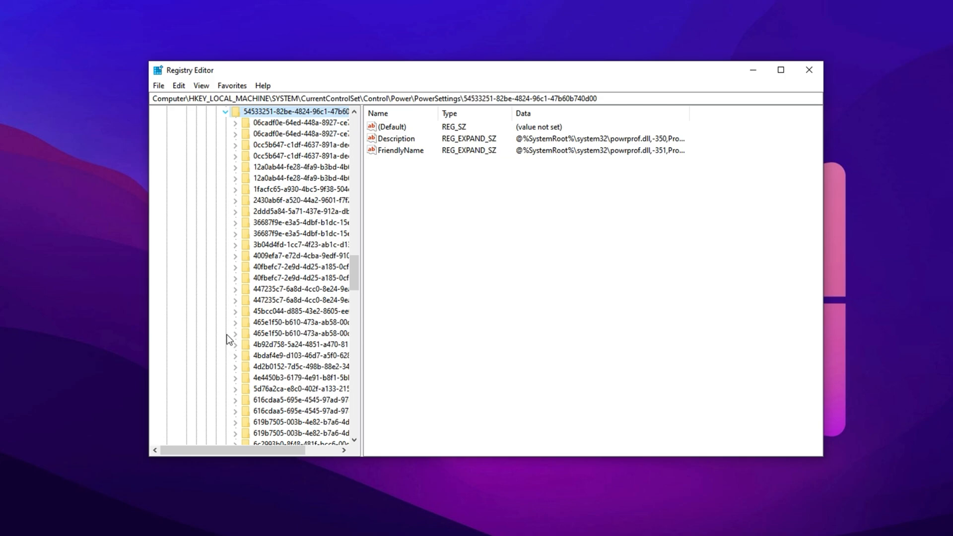
{"action": "left_click", "coordinate": [298, 155]}
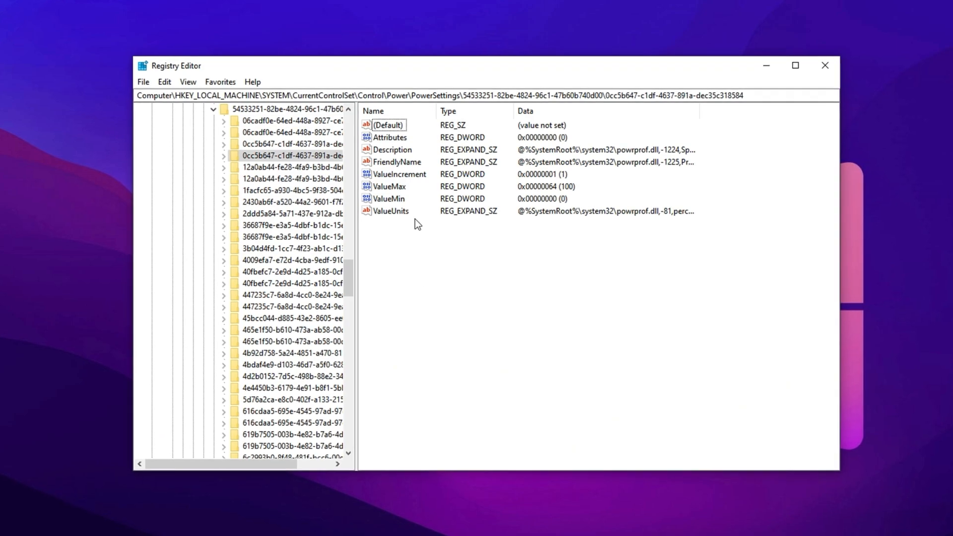
{"action": "double_click", "coordinate": [390, 137]}
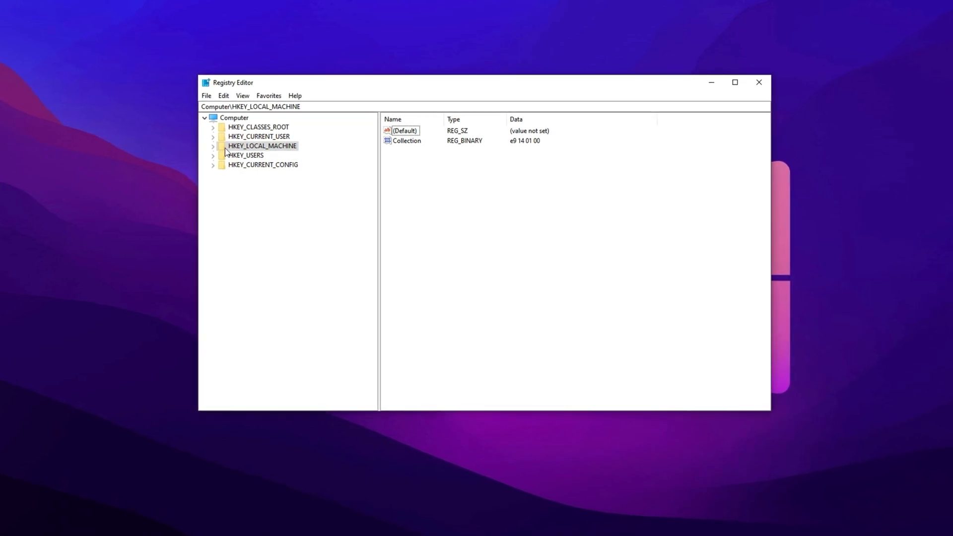
- Expand Windows NT\CurrentVersion\Multimedia\SystemProfile and its Tasks key to reach Games
{"action": "left_click", "coordinate": [213, 146]}
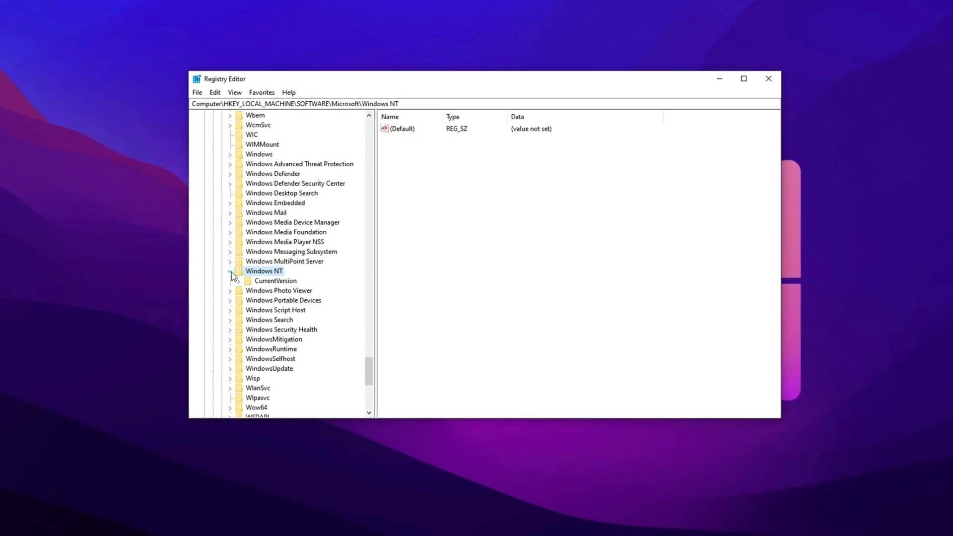
{"action": "left_click", "coordinate": [275, 280]}
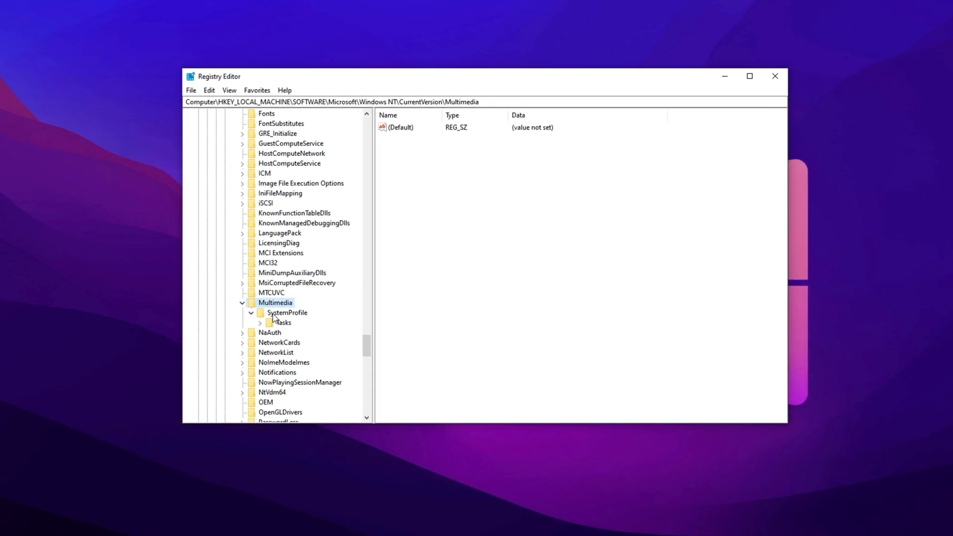
{"action": "left_click", "coordinate": [286, 313]}
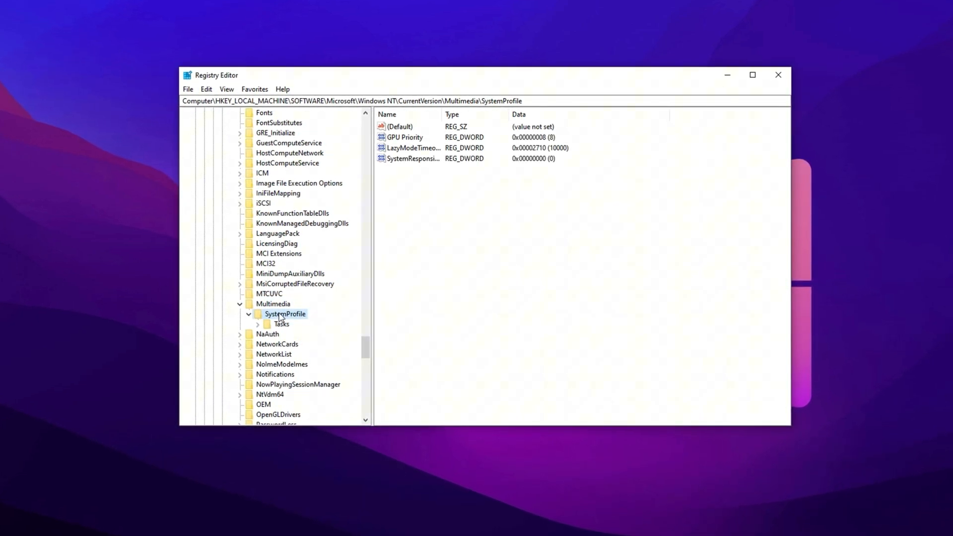
{"action": "left_click", "coordinate": [279, 324]}
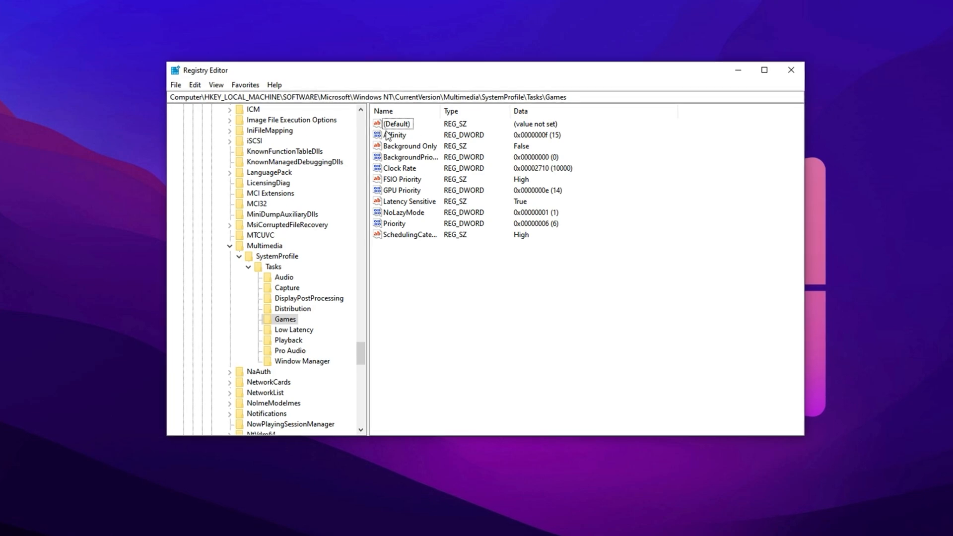
- Confirm the Games task's Affinity value and set Background Only to False
{"action": "double_click", "coordinate": [396, 135]}
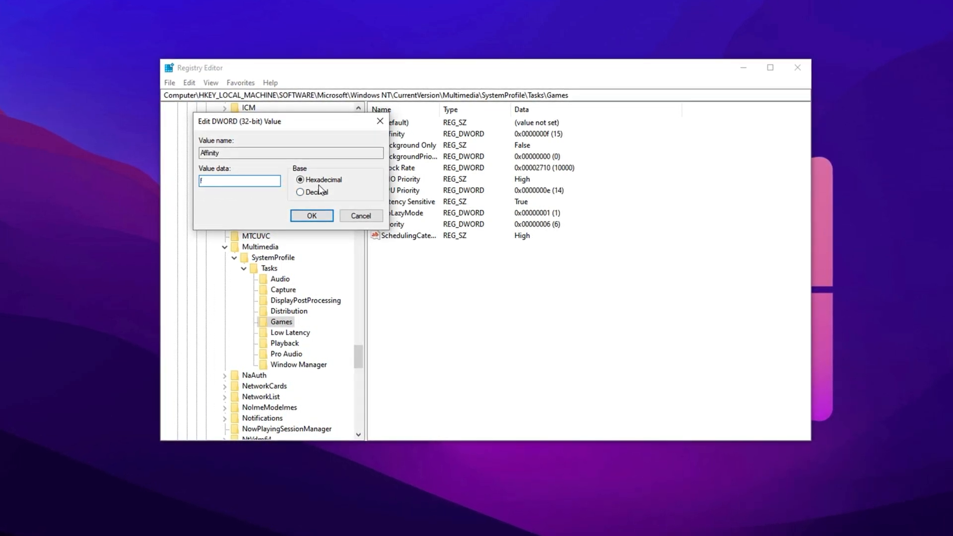
{"action": "left_click", "coordinate": [312, 216]}
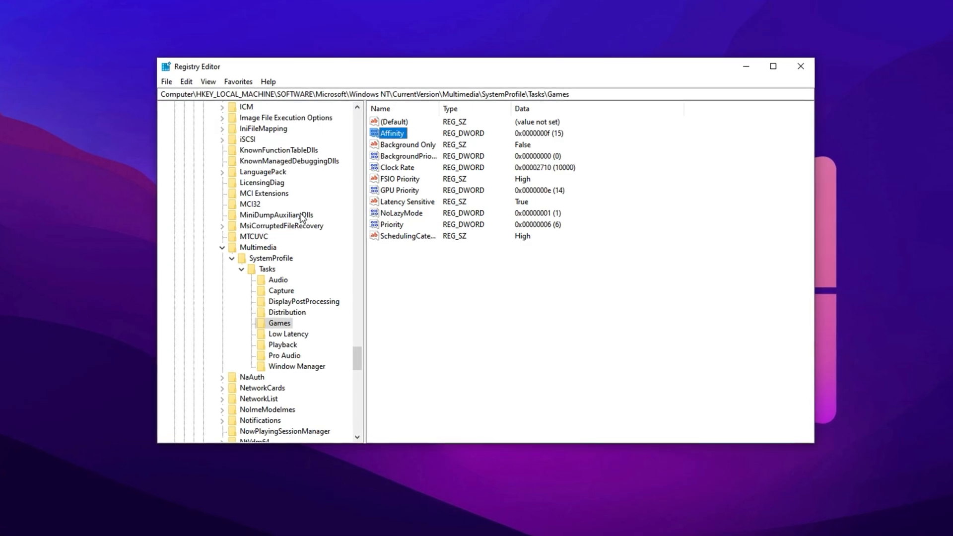
{"action": "double_click", "coordinate": [403, 144]}
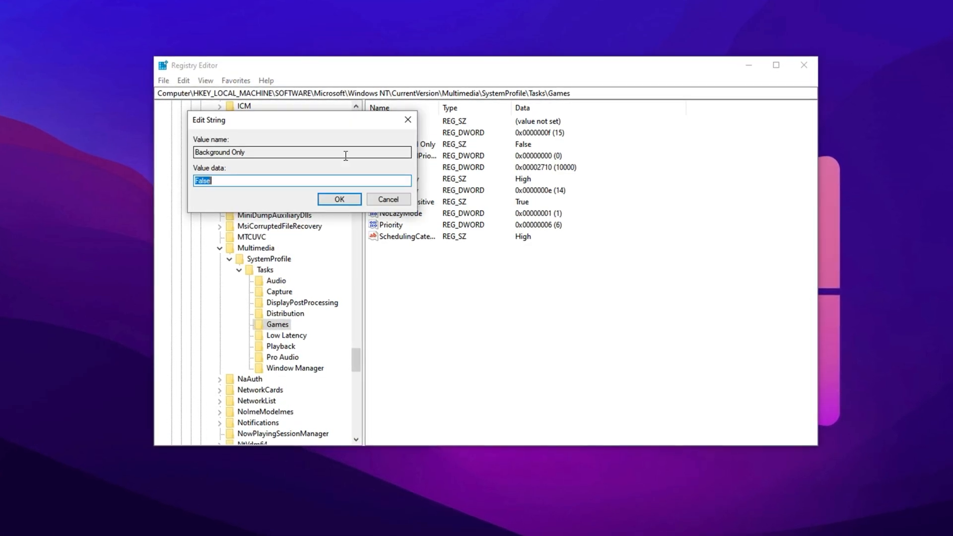
{"action": "left_click", "coordinate": [339, 199]}
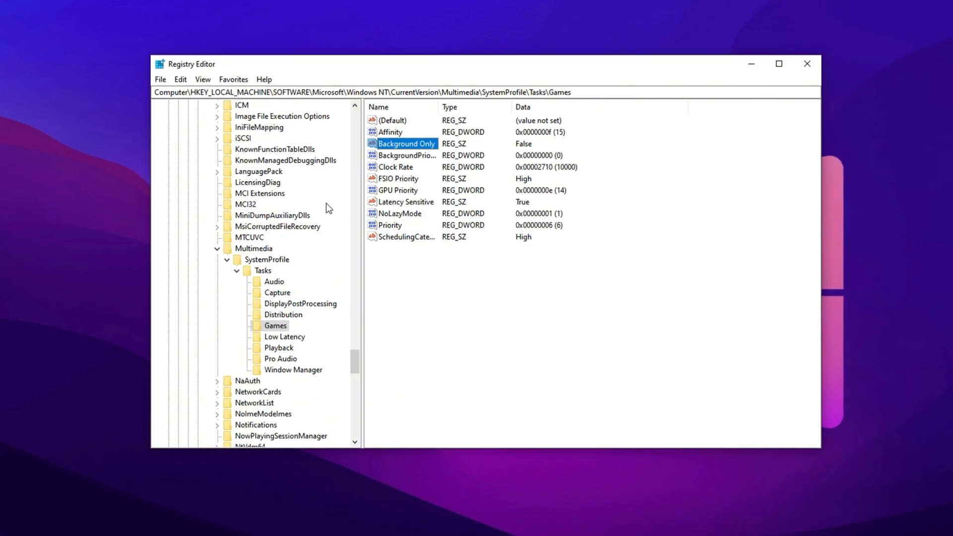
- Set GPU Priority to e, Scheduling Category to High, and check FSIO Priority
{"action": "double_click", "coordinate": [398, 191]}
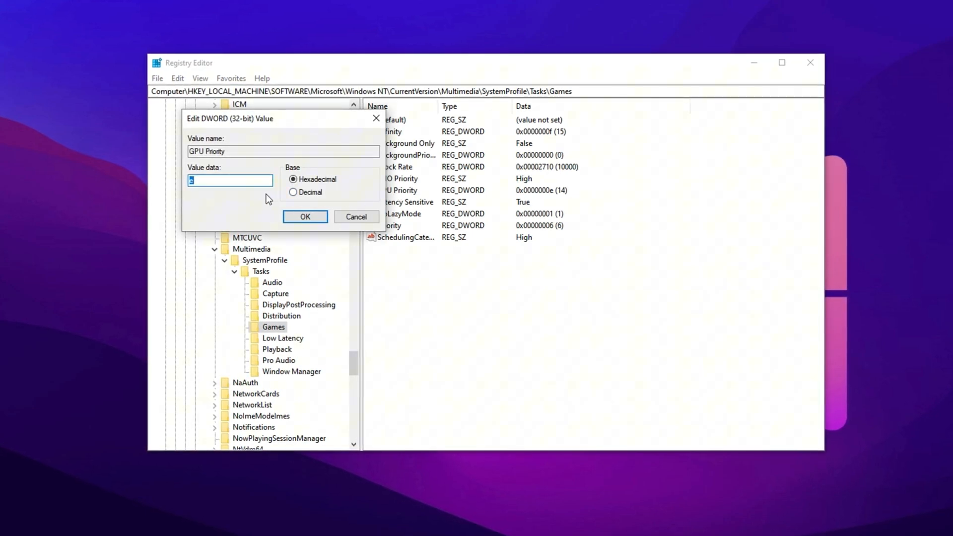
{"action": "type", "text": "e"}
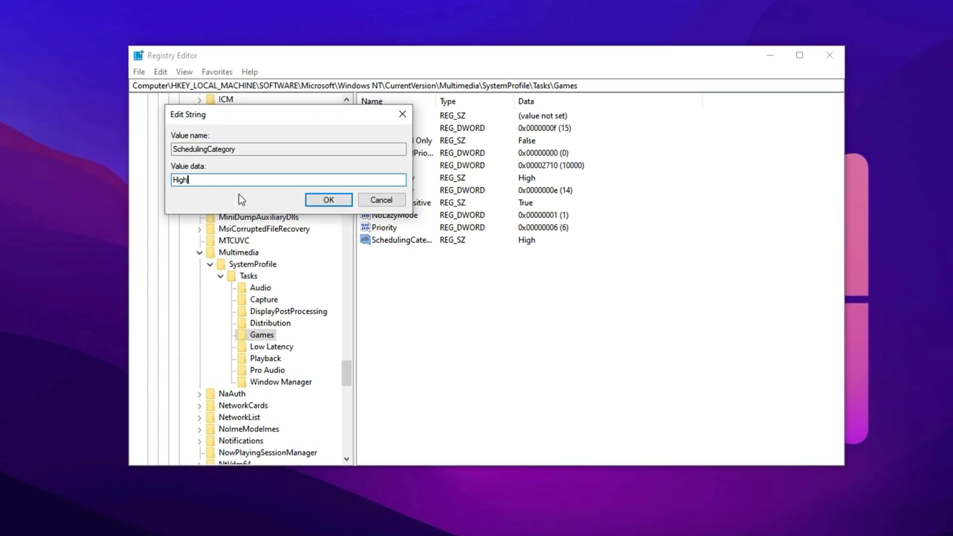
{"action": "left_click", "coordinate": [328, 200]}
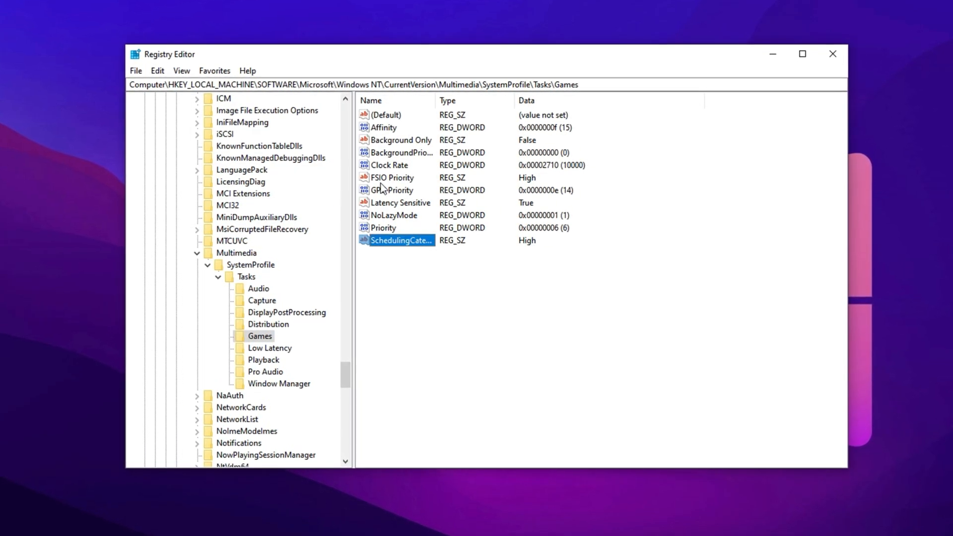
{"action": "double_click", "coordinate": [392, 178]}
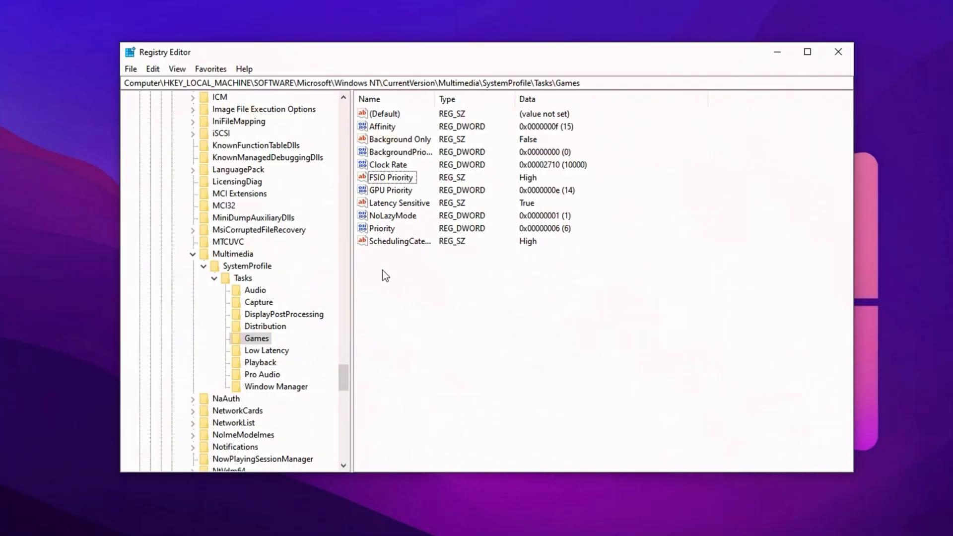
- Close Registry Editor to return to the desktop
{"action": "left_click", "coordinate": [837, 52]}
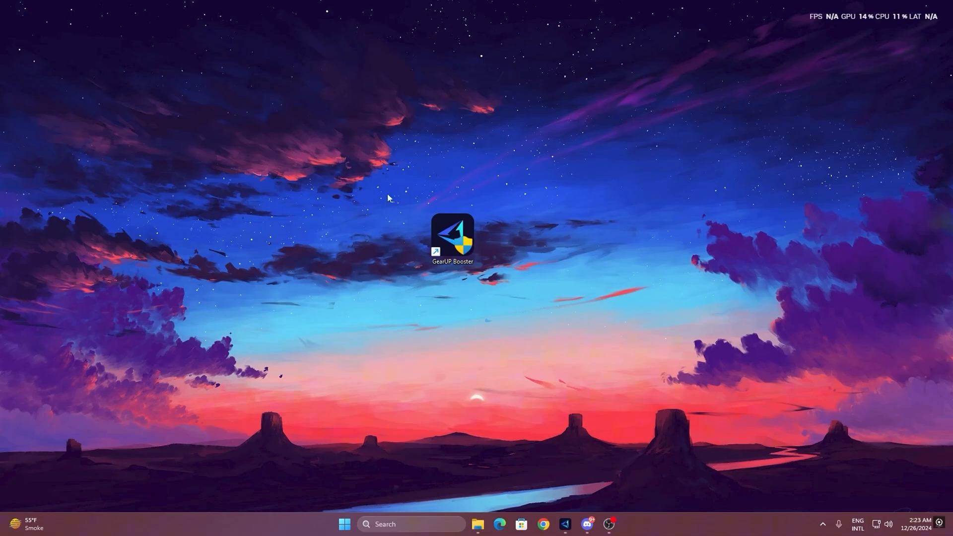
{"action": "mouse_move", "coordinate": [452, 240]}
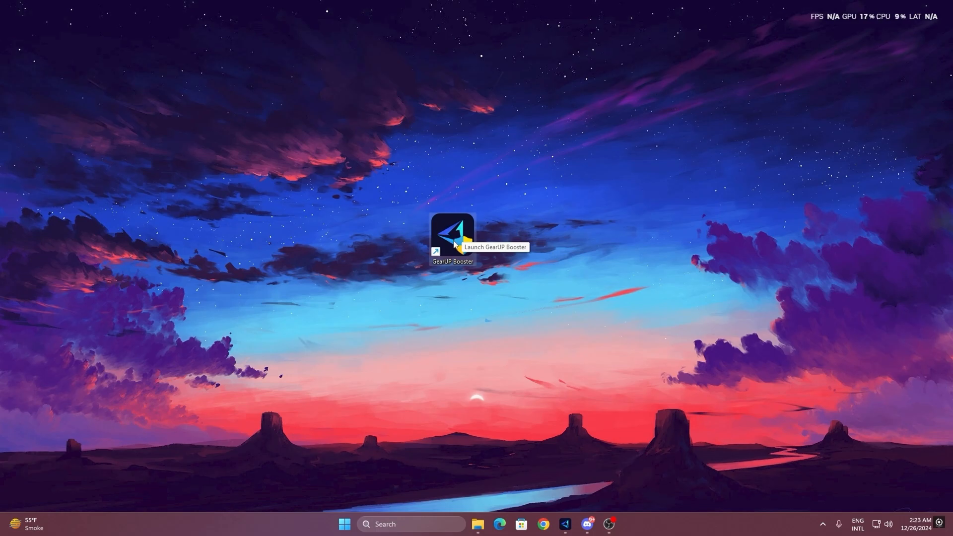
- Launch GearUP Booster from its desktop shortcut
{"action": "double_click", "coordinate": [452, 234]}
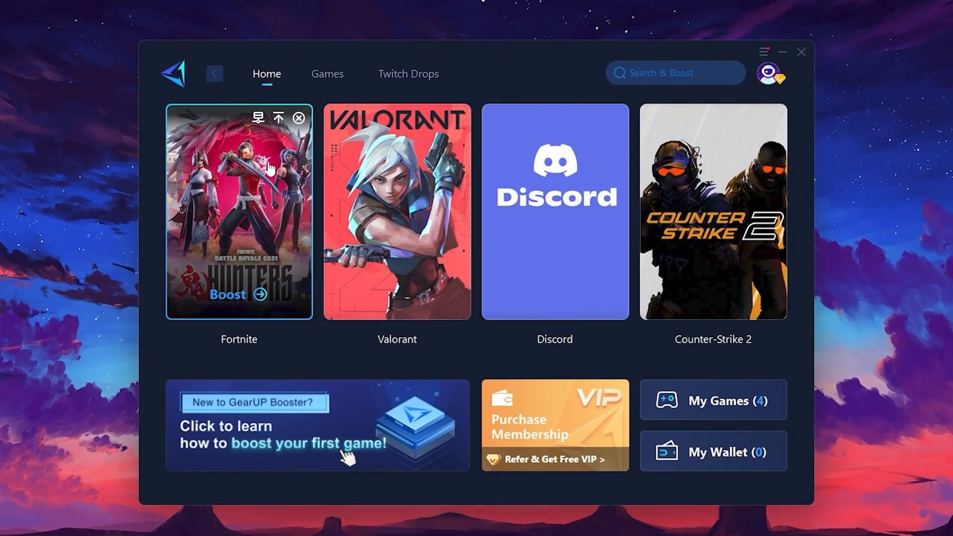
{"action": "mouse_move", "coordinate": [396, 213]}
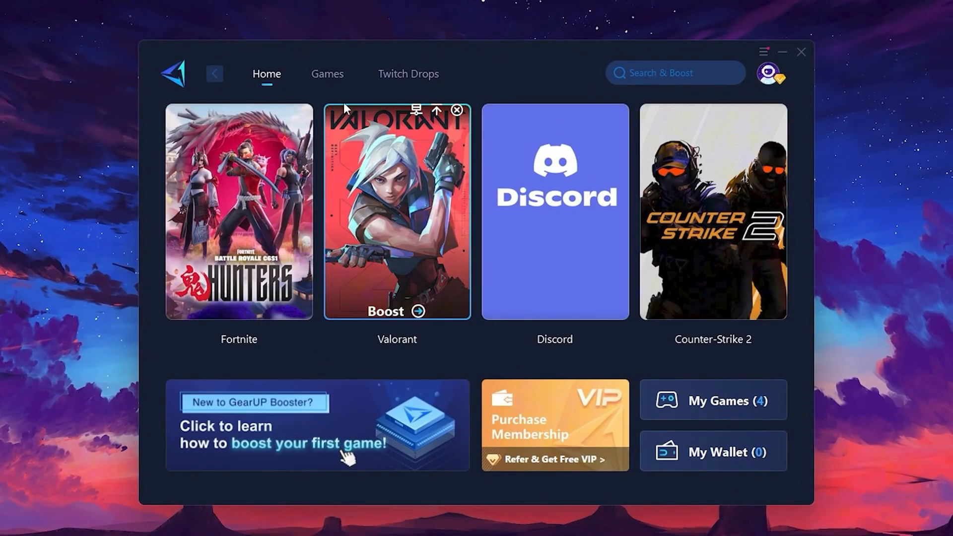
{"action": "left_click", "coordinate": [328, 73]}
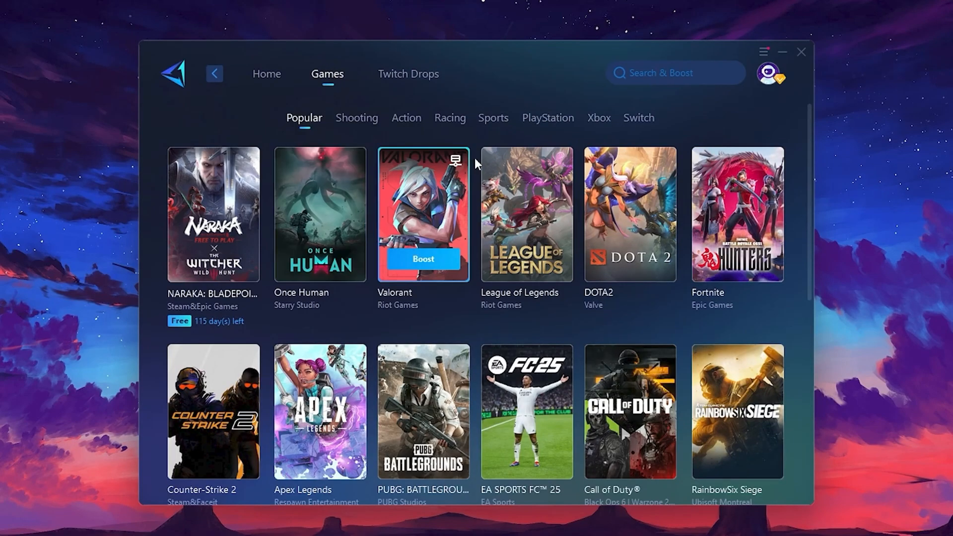
{"action": "mouse_move", "coordinate": [653, 185]}
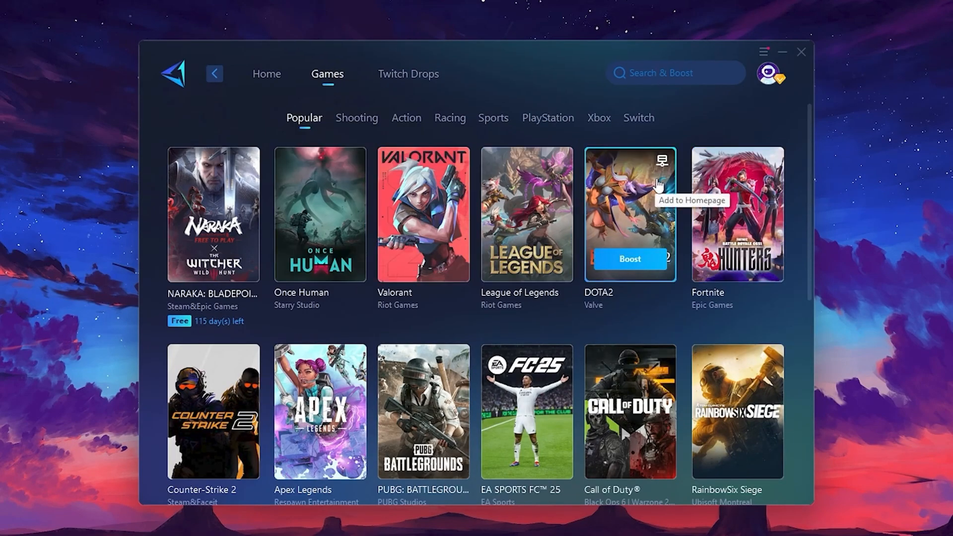
{"action": "mouse_move", "coordinate": [290, 91]}
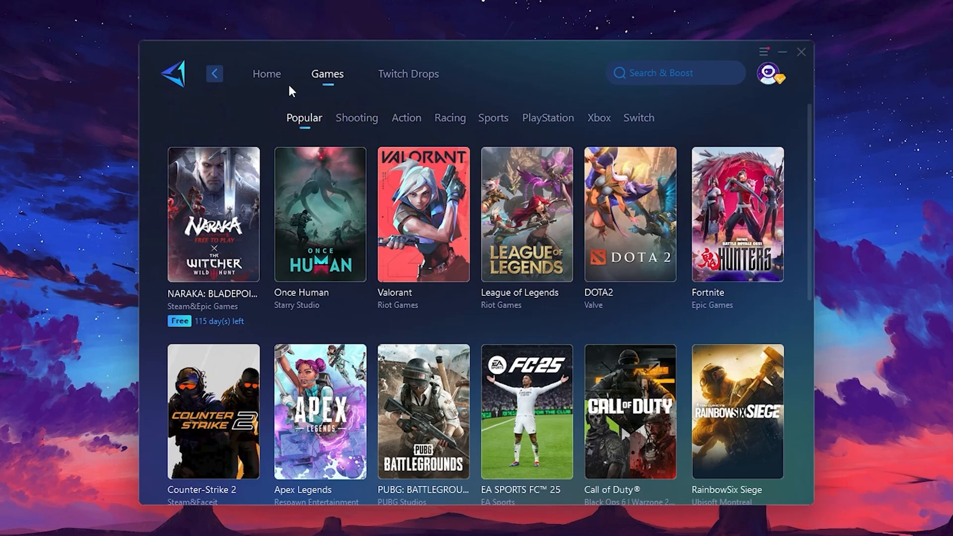
{"action": "left_click", "coordinate": [266, 74]}
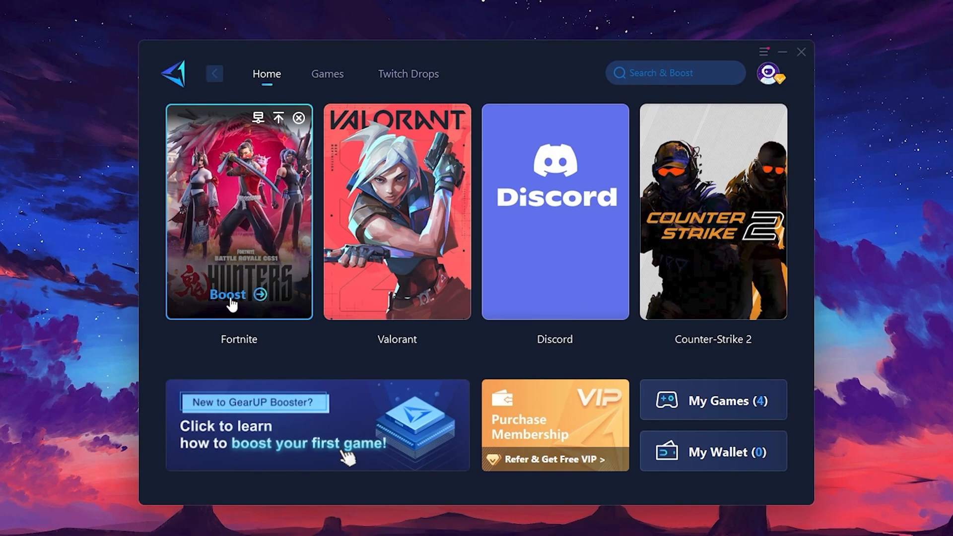
{"action": "mouse_move", "coordinate": [210, 255]}
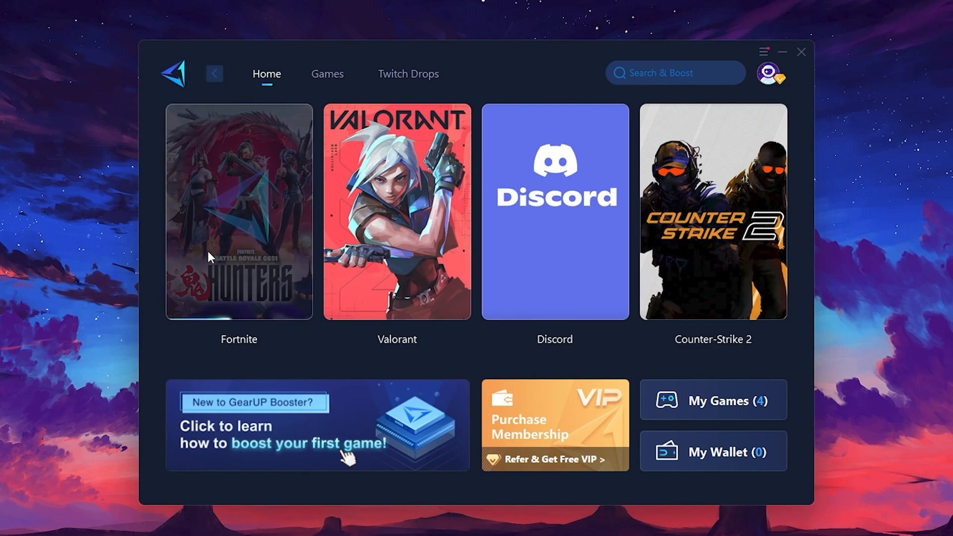
- Boost Fortnite in GearUP Booster on the Middle East server region
{"action": "left_click", "coordinate": [239, 212]}
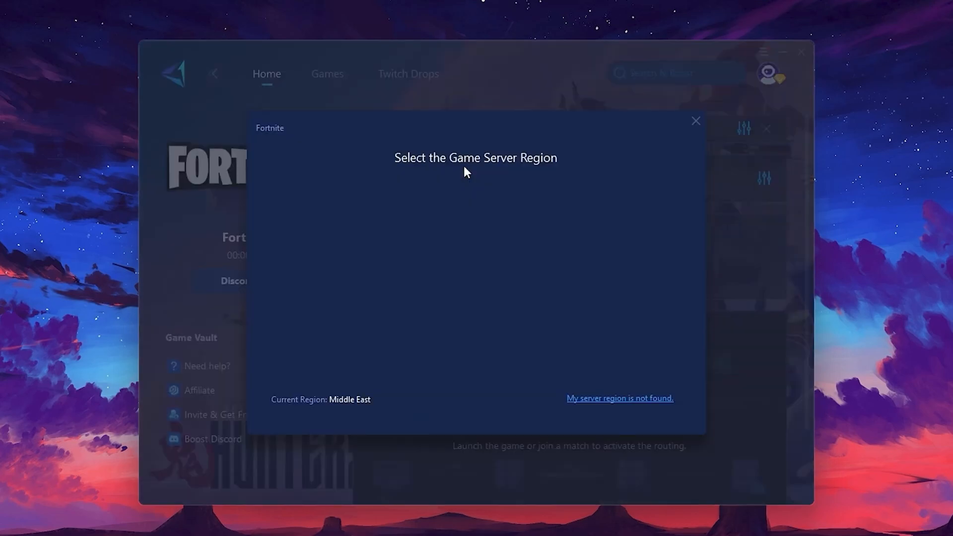
{"action": "left_click", "coordinate": [471, 301]}
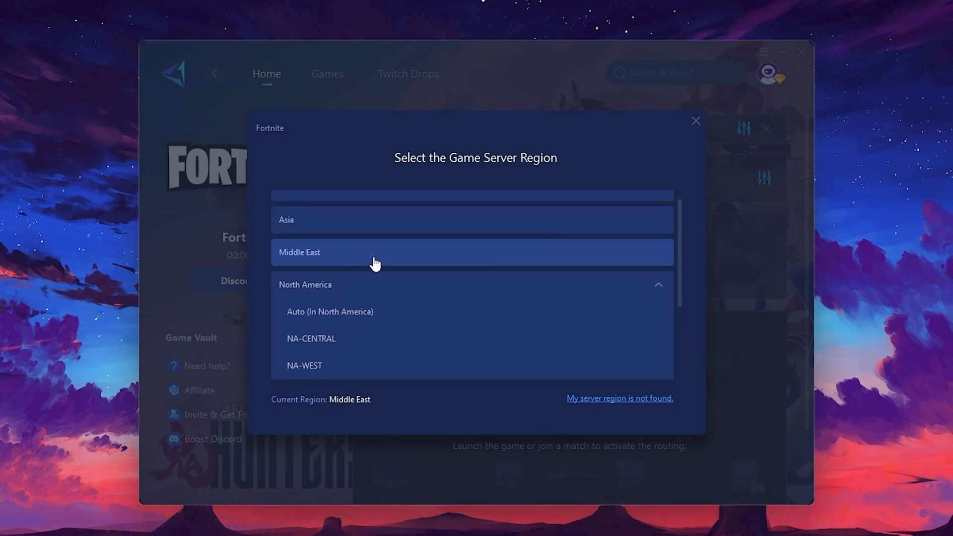
{"action": "left_click", "coordinate": [695, 121]}
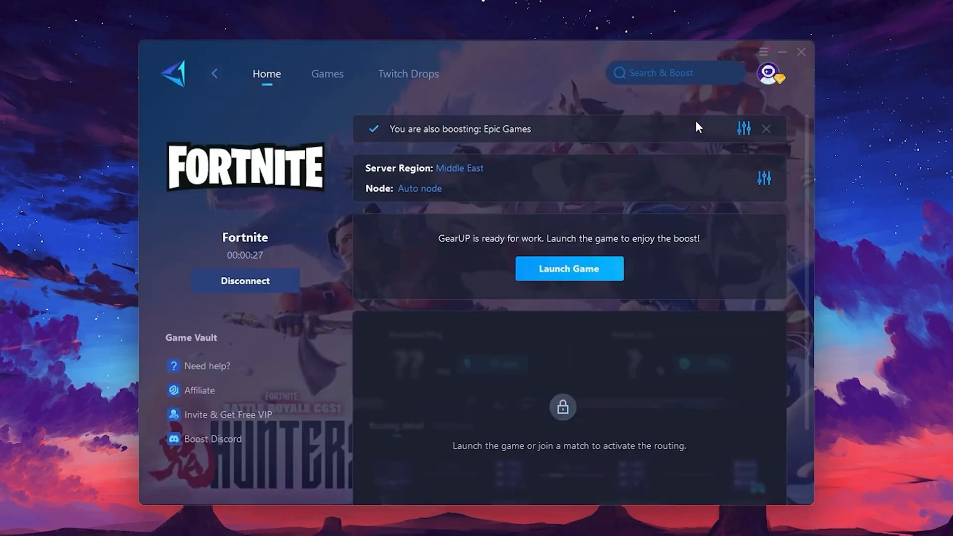
{"action": "mouse_move", "coordinate": [419, 188]}
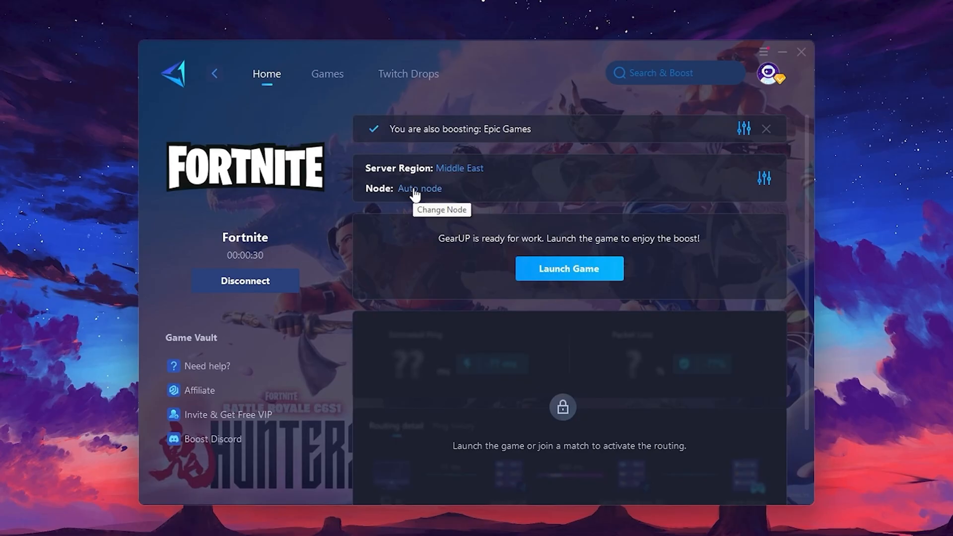
{"action": "left_click", "coordinate": [419, 188]}
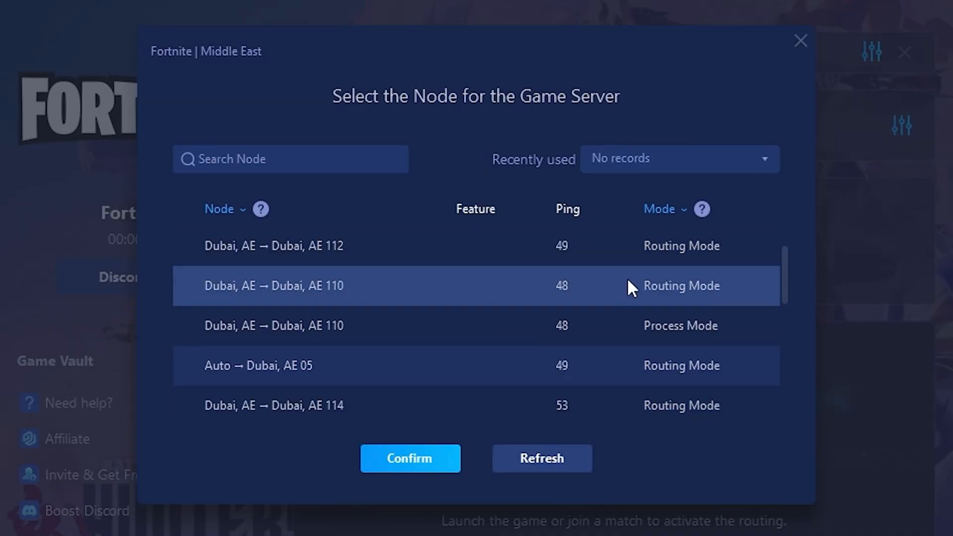
{"action": "scroll", "scroll_direction": "down", "scroll_amount": 3}
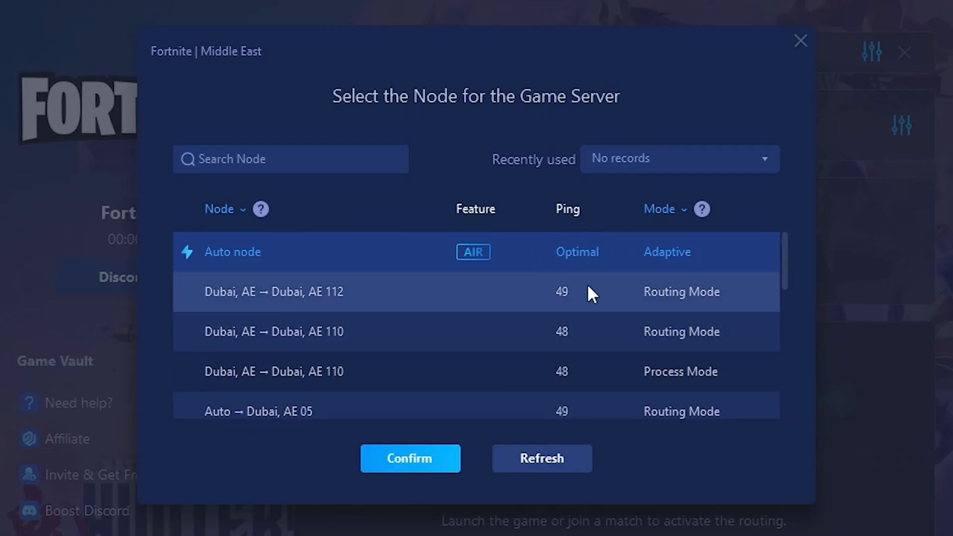
{"action": "left_click", "coordinate": [409, 459]}
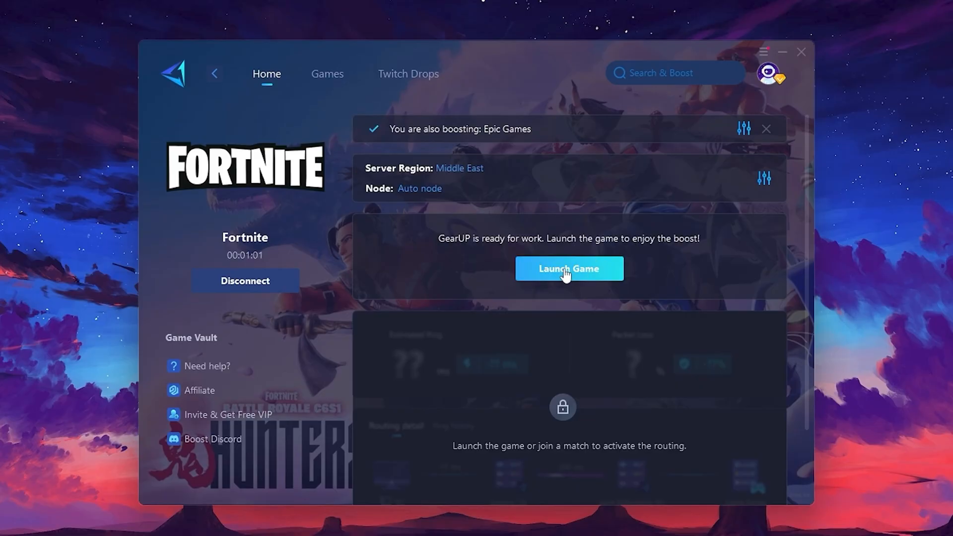
{"action": "mouse_move", "coordinate": [575, 281]}
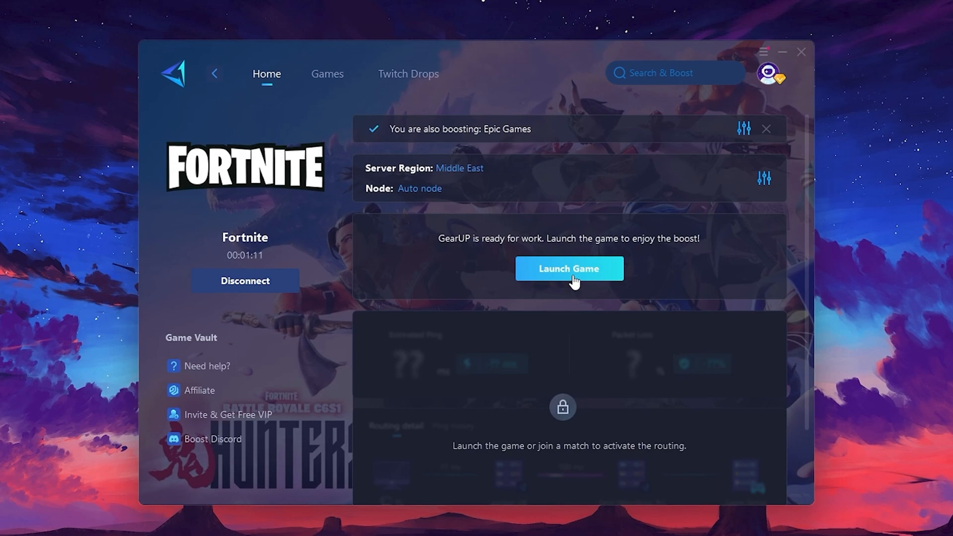
- Launch Fortnite from its GearUP Booster page with the Middle East boost active
{"action": "left_click", "coordinate": [568, 268]}
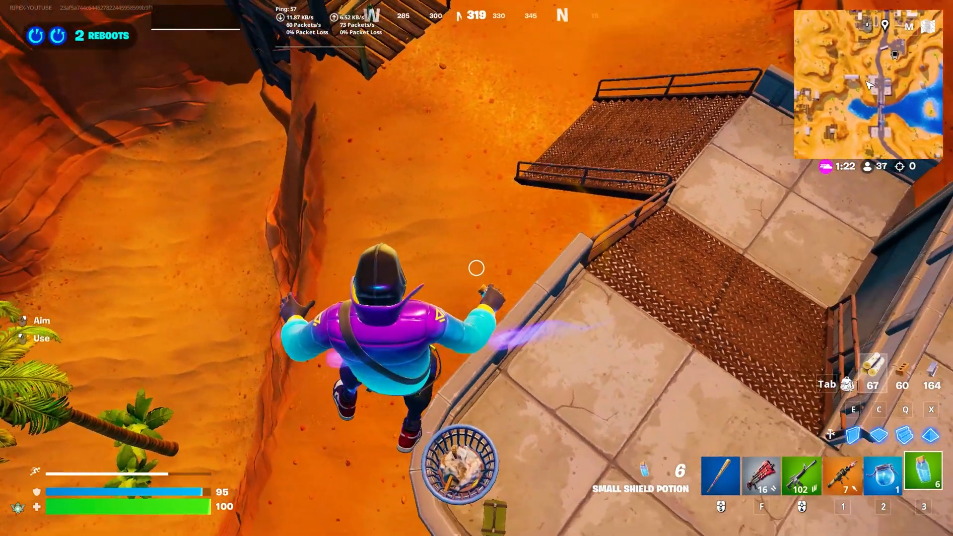